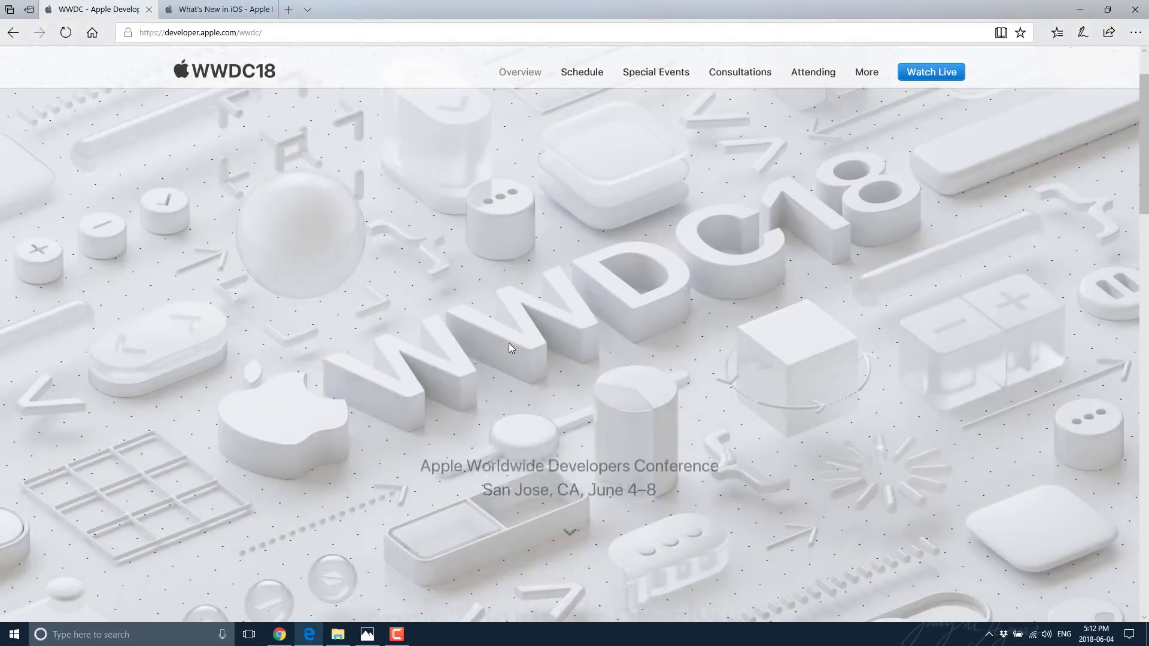
- Scroll the What's New in iOS page down toward the Deprecation of OpenGL ES heading
scroll(down, 3)
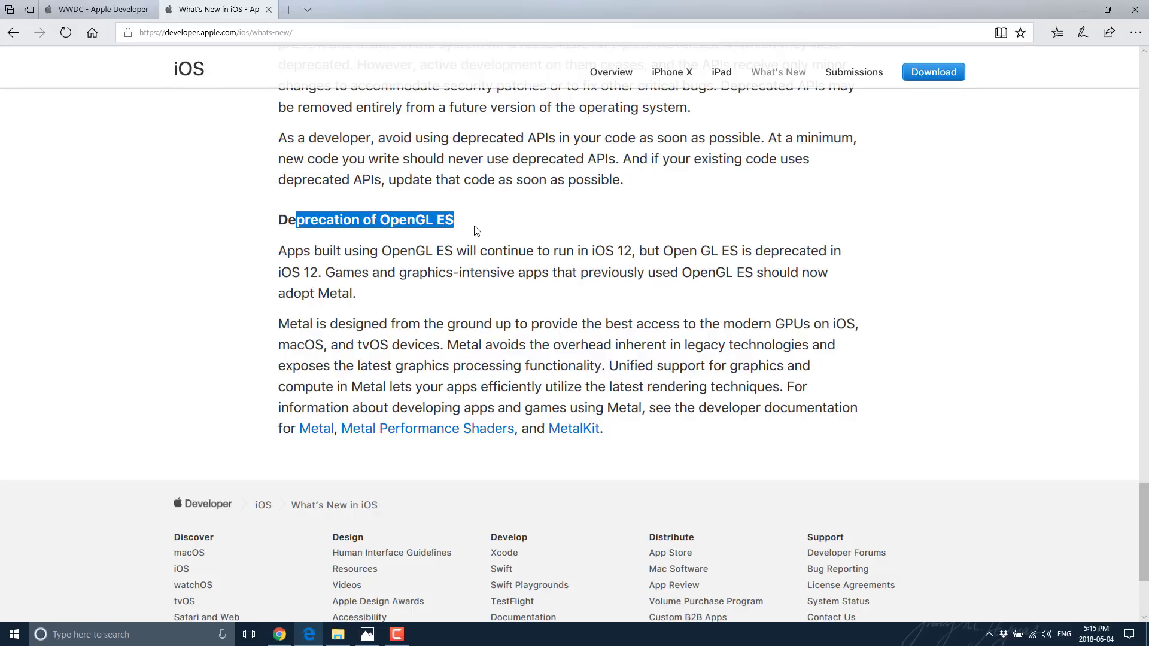
- Follow the 'Metal for Accelerating Ray Tracing' link in the Metal 2.1 section into a new tab
scroll(down, 3)
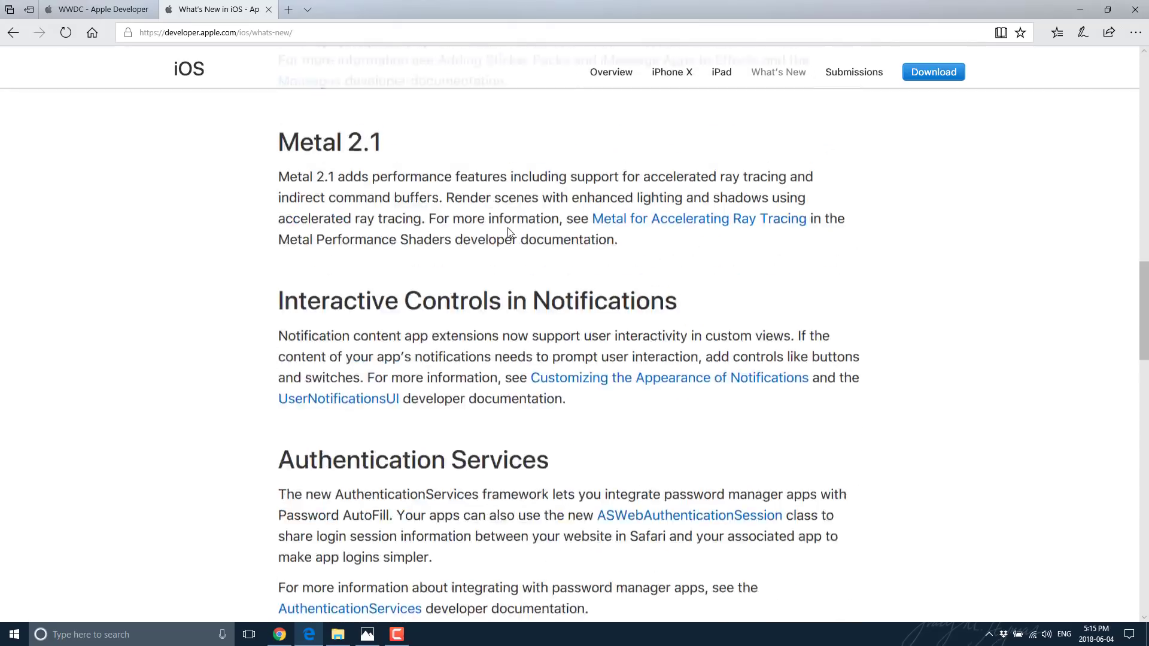
scroll(up, 3)
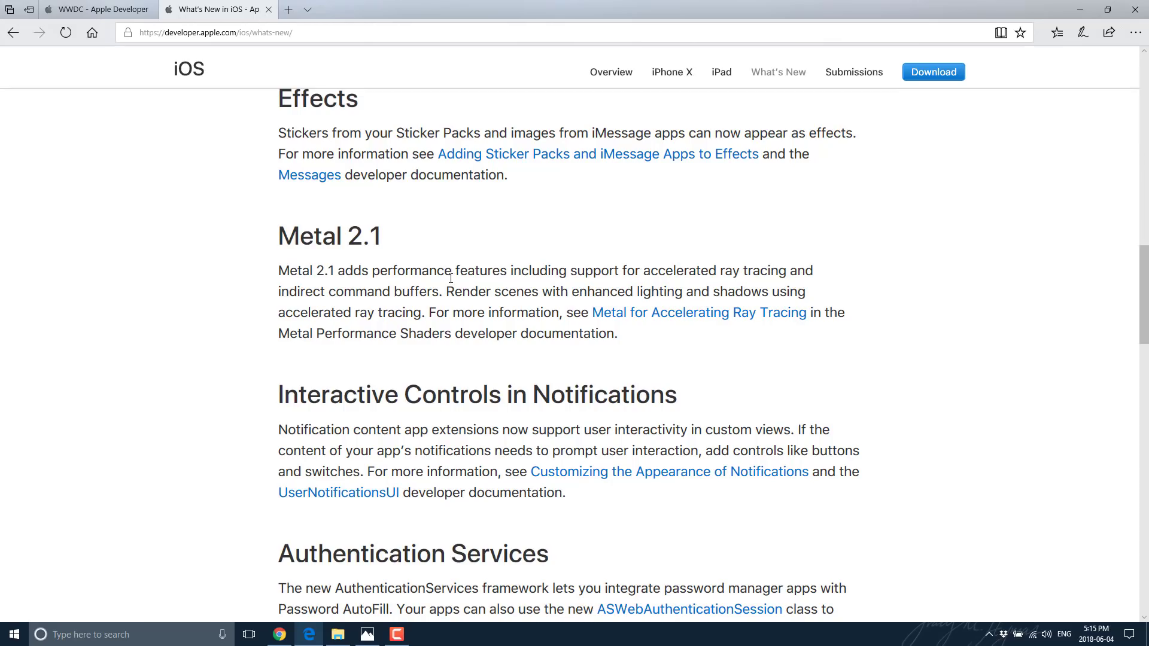
mouse_move(664, 254)
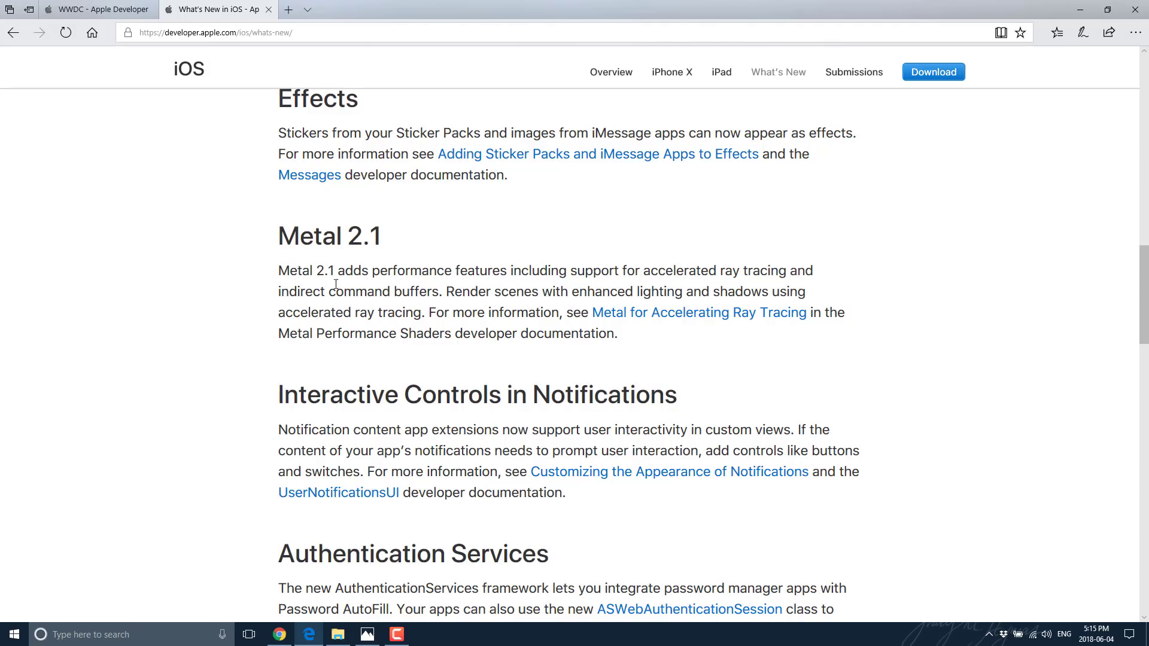
mouse_move(577, 270)
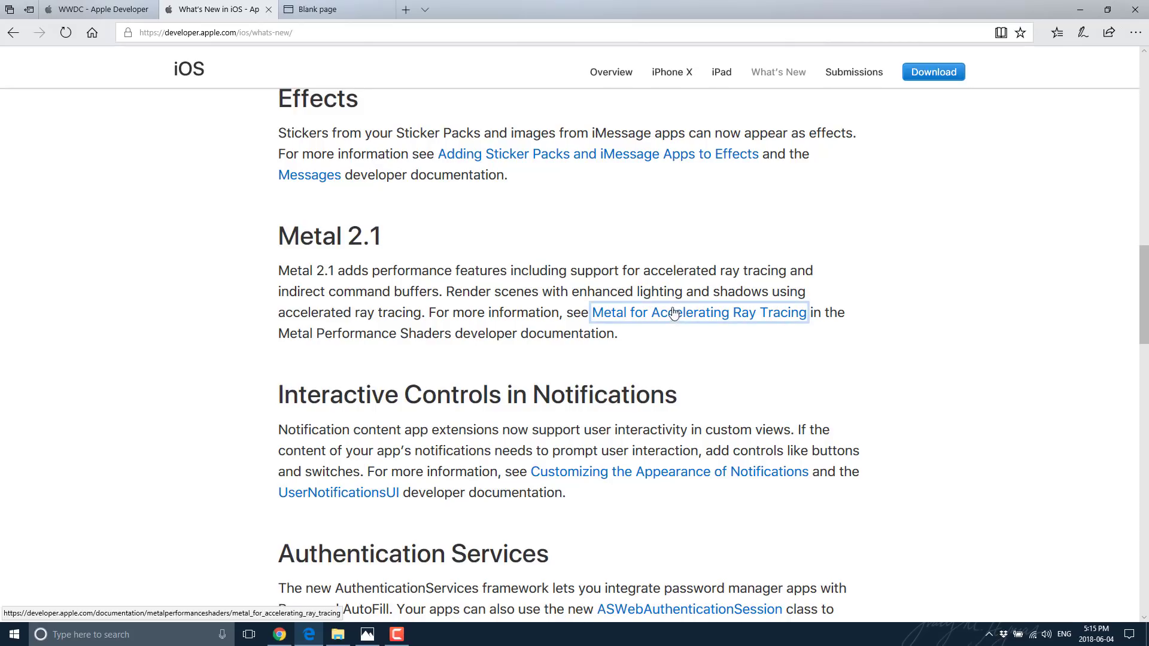
click(698, 313)
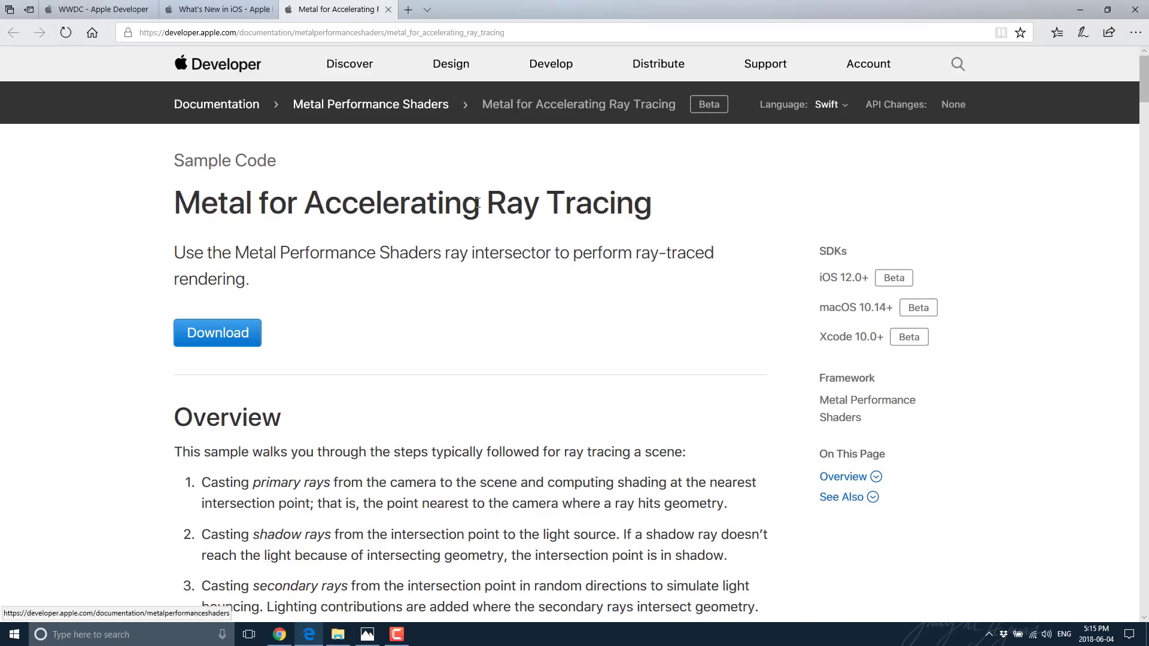
mouse_move(517, 227)
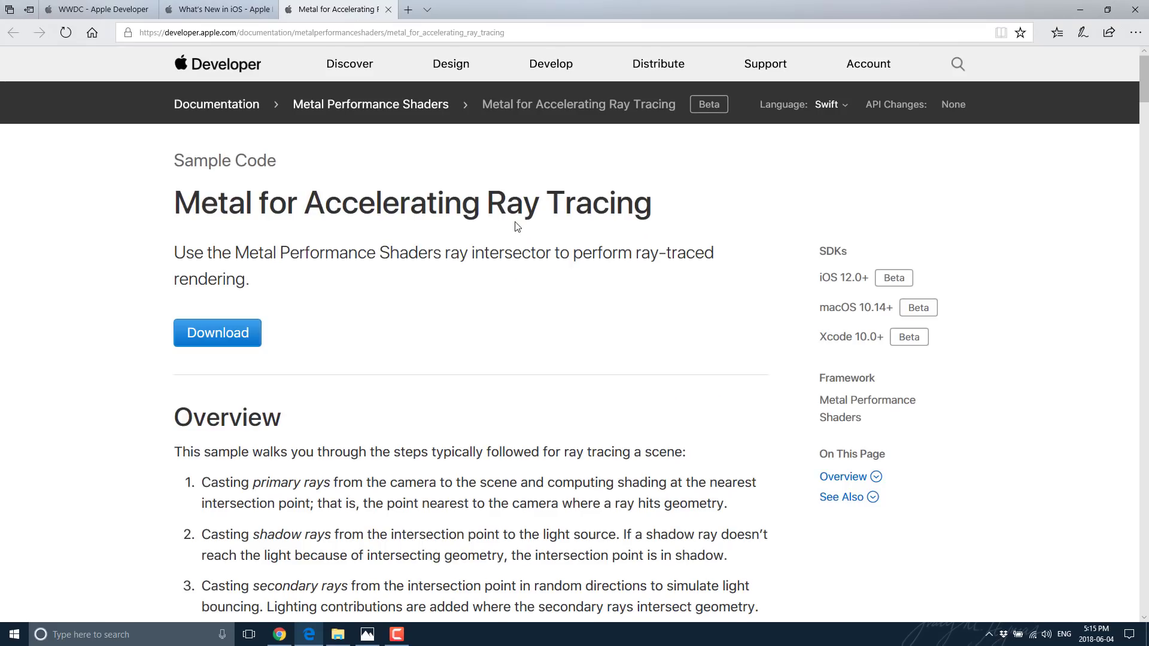